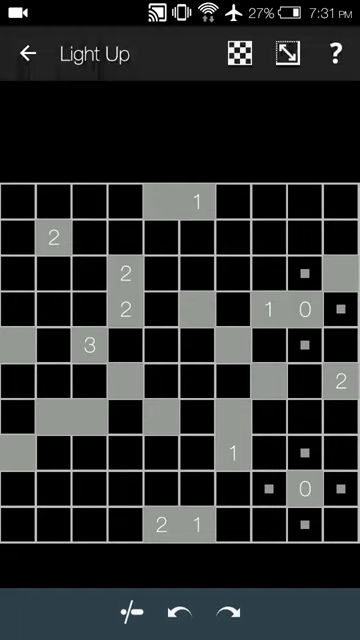
Place two light bulbs around the right-edge 2 clue, one directly above and one to its left.
{"action": "left_click", "coordinate": [197, 240]}
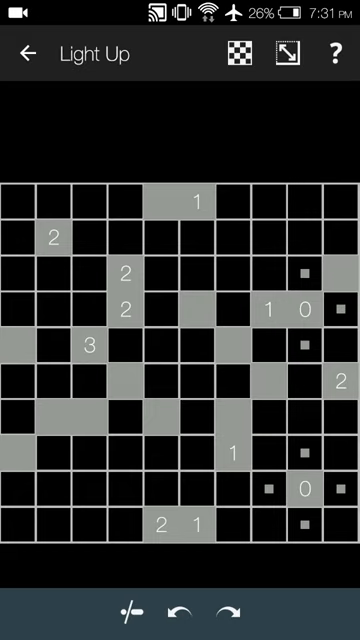
{"action": "left_click", "coordinate": [338, 345]}
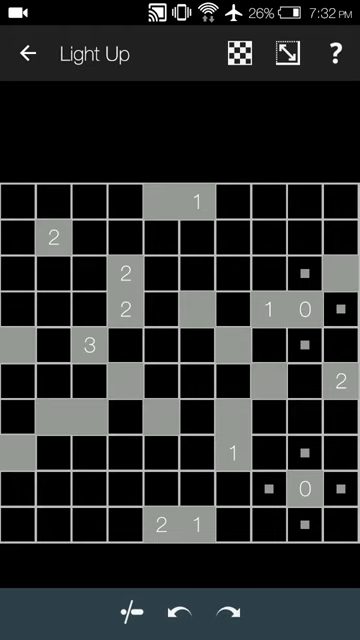
{"action": "left_click", "coordinate": [340, 347]}
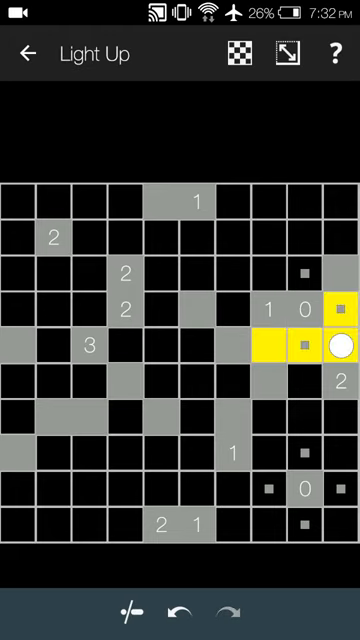
{"action": "left_click", "coordinate": [305, 420]}
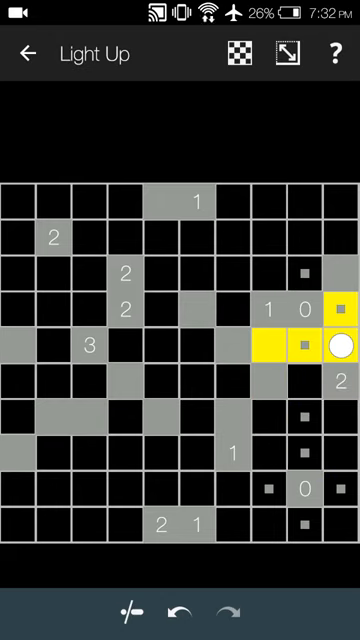
{"action": "left_click", "coordinate": [303, 382]}
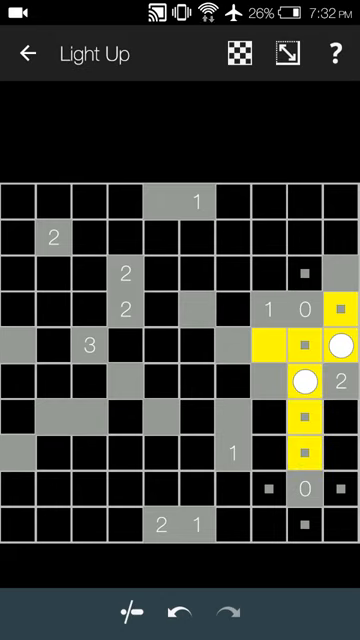